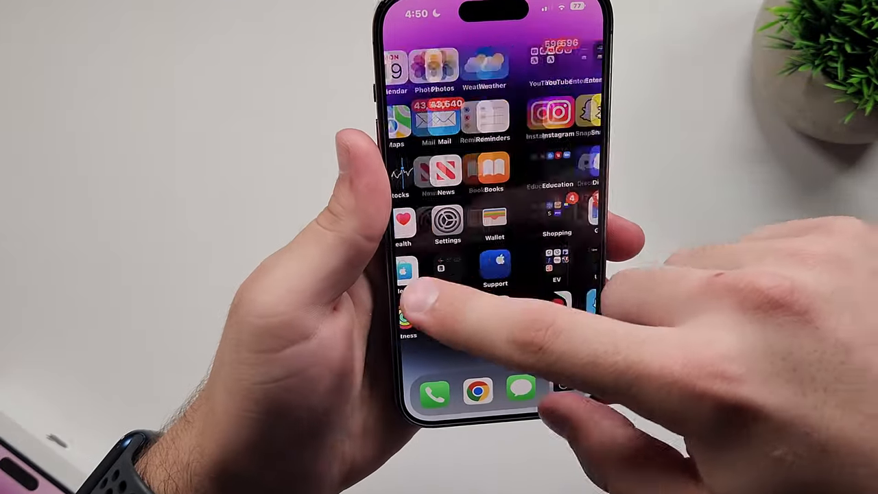
Launch the Settings app from the home screen, bringing up its main options list
{"action": "left_click", "coordinate": [448, 219]}
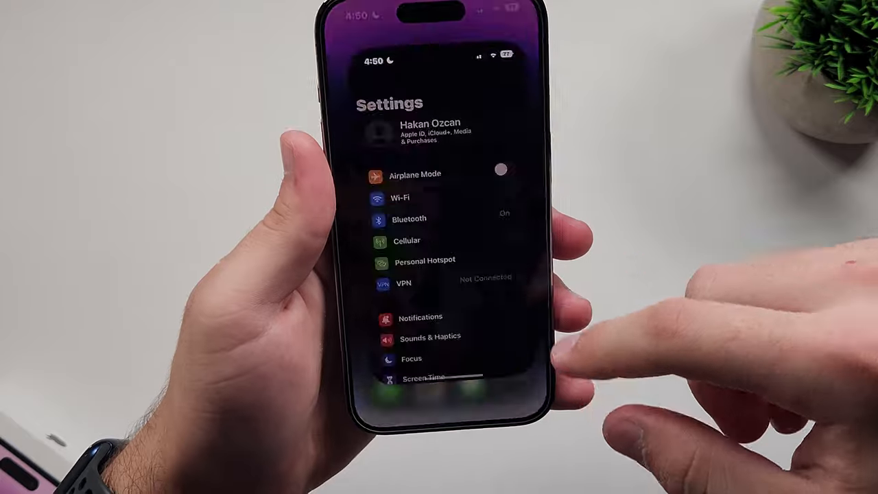